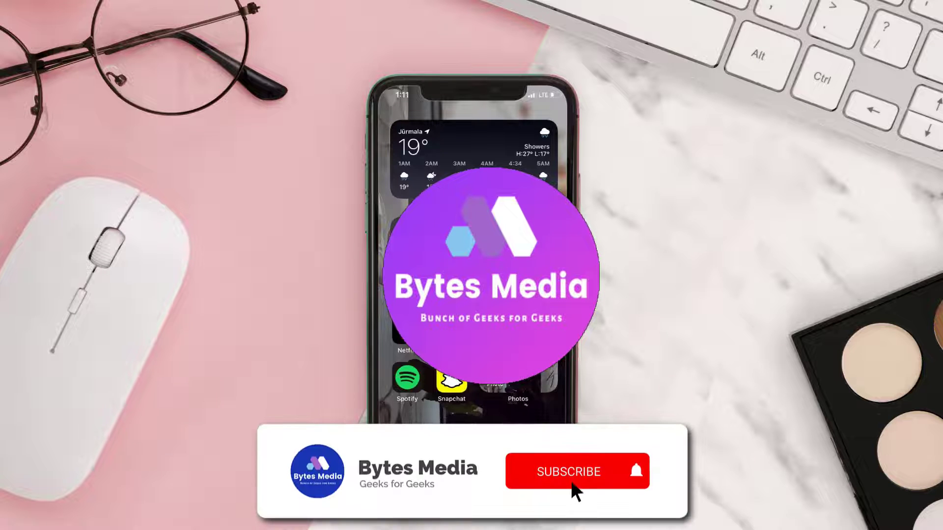
Step: Advance past the Bytes Media intro to the App Store Today page
{"action": "left_click", "coordinate": [568, 471]}
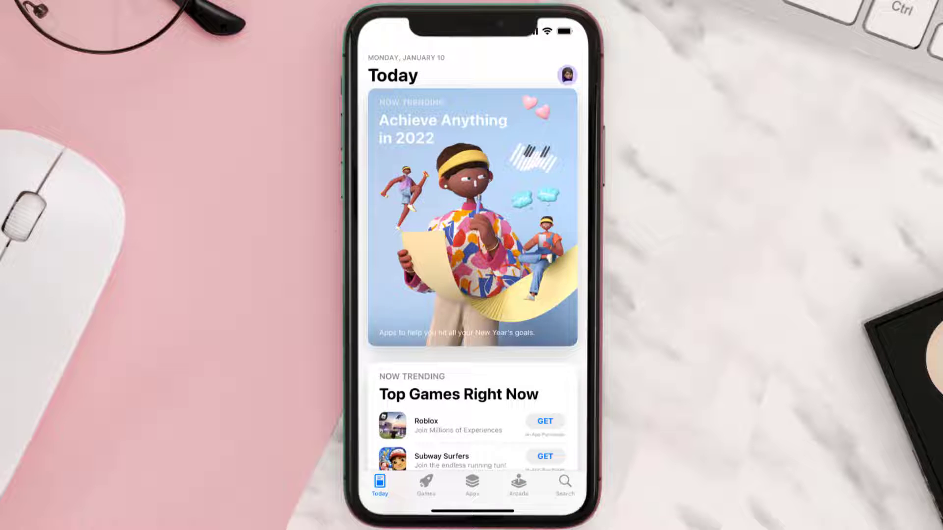
Step: Search 'tnt app' and start the Watch TNT update from the results
{"action": "left_click", "coordinate": [562, 484]}
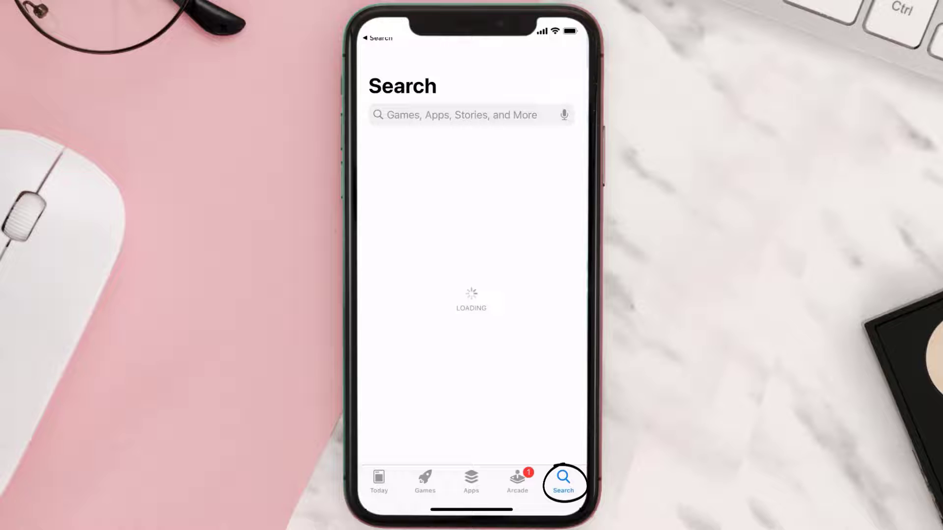
{"action": "type", "text": "tnt app"}
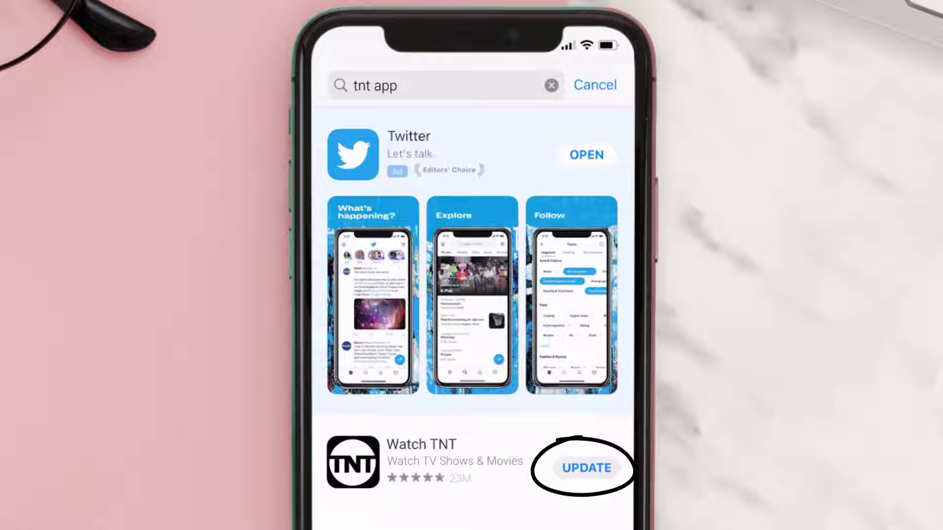
{"action": "left_click", "coordinate": [585, 469]}
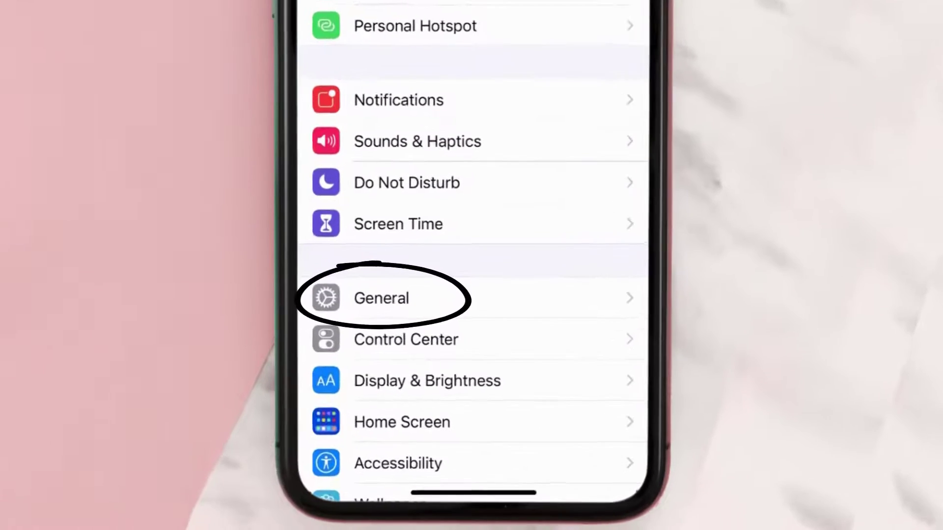
Step: Go into General settings toward iPhone Storage for Watch TNT
{"action": "left_click", "coordinate": [381, 298]}
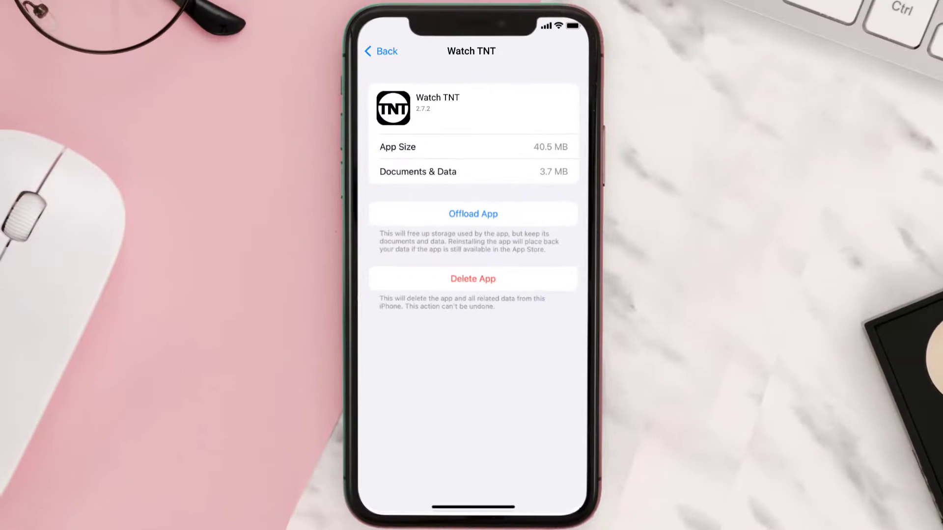
Step: Offload Watch TNT, confirming to keep its documents and data
{"action": "left_click", "coordinate": [473, 213]}
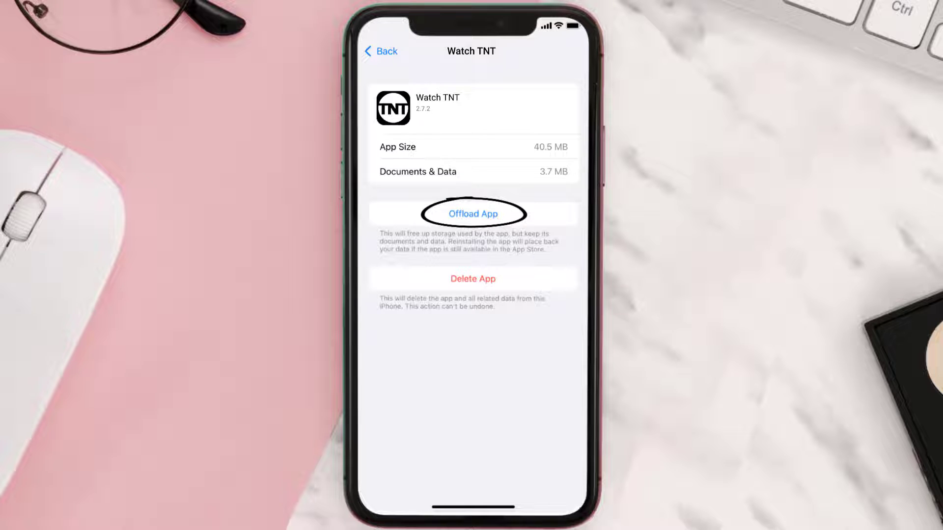
{"action": "left_click", "coordinate": [472, 213]}
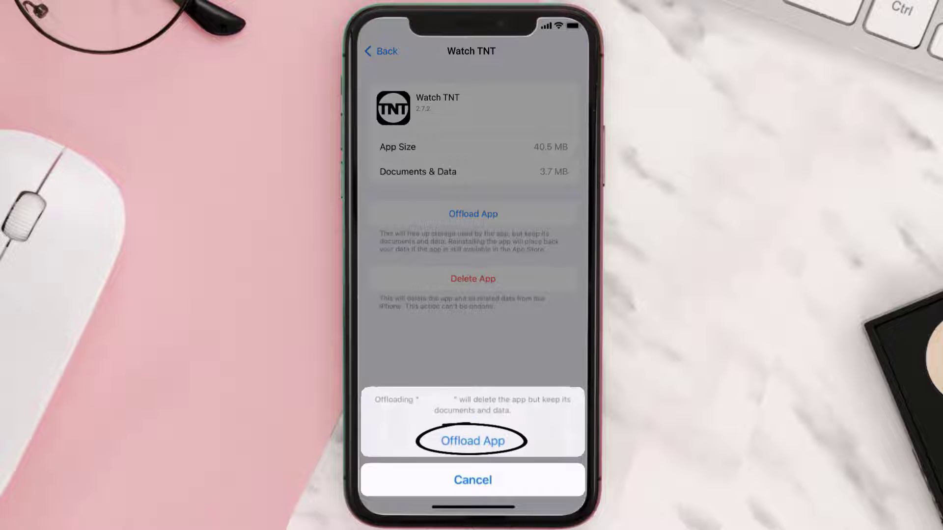
{"action": "left_click", "coordinate": [472, 440]}
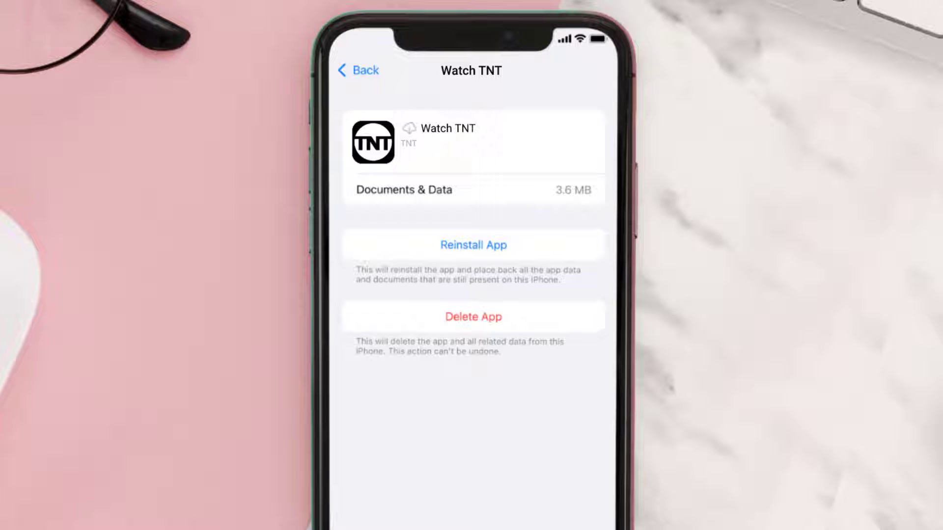
Step: Reinstall Watch TNT with its saved data from the storage page
{"action": "left_click", "coordinate": [473, 245]}
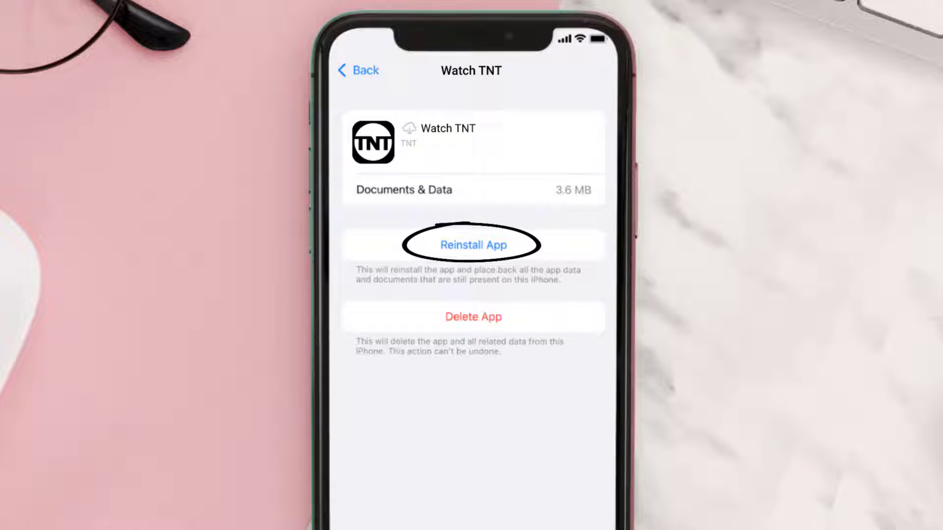
{"action": "left_click", "coordinate": [473, 245]}
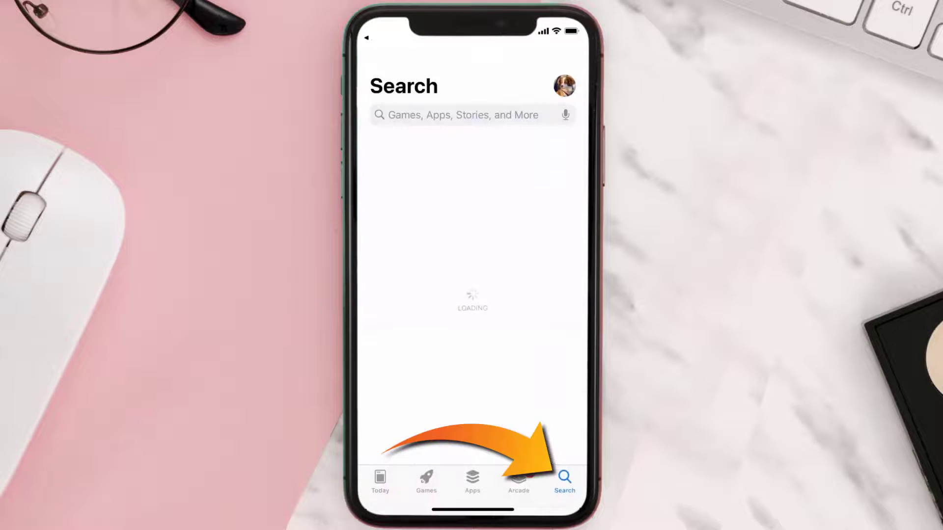
Step: Search 'tnt app' to list Watch TNT as available to get again
{"action": "type", "text": "tnt app"}
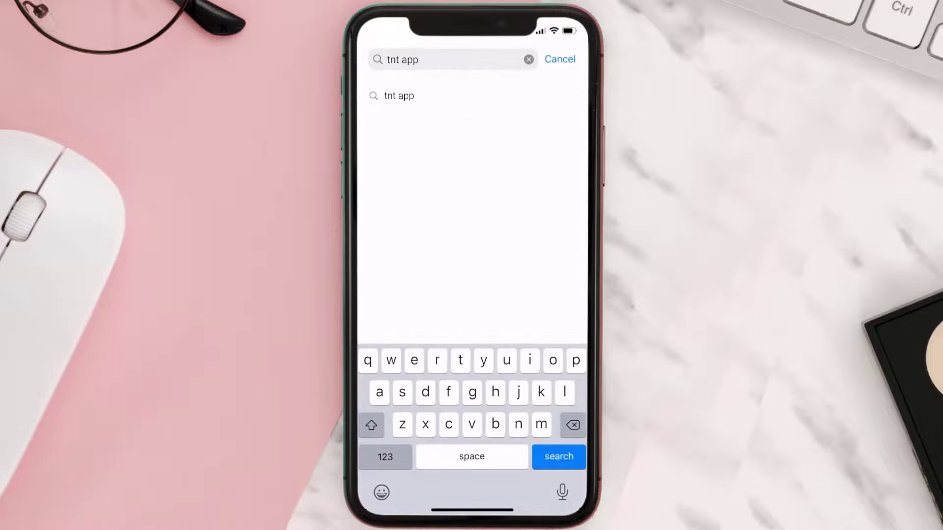
{"action": "left_click", "coordinate": [557, 457]}
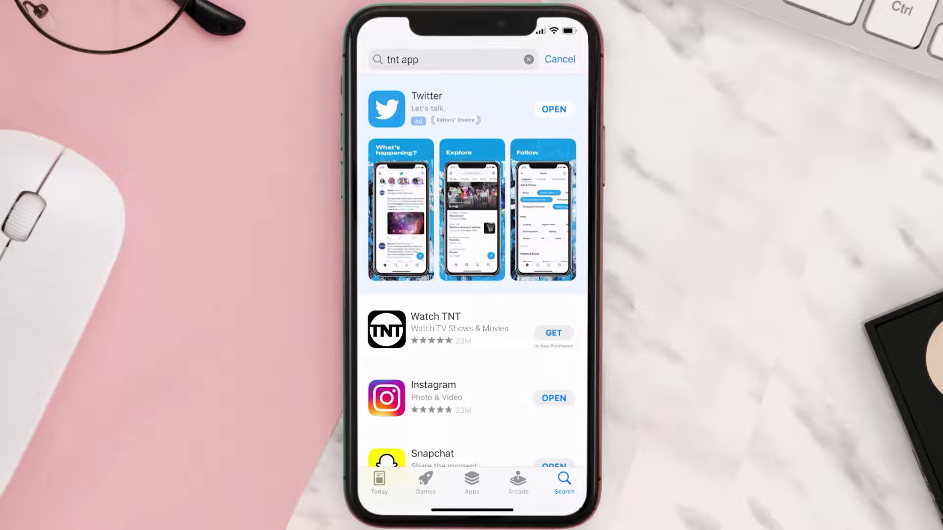